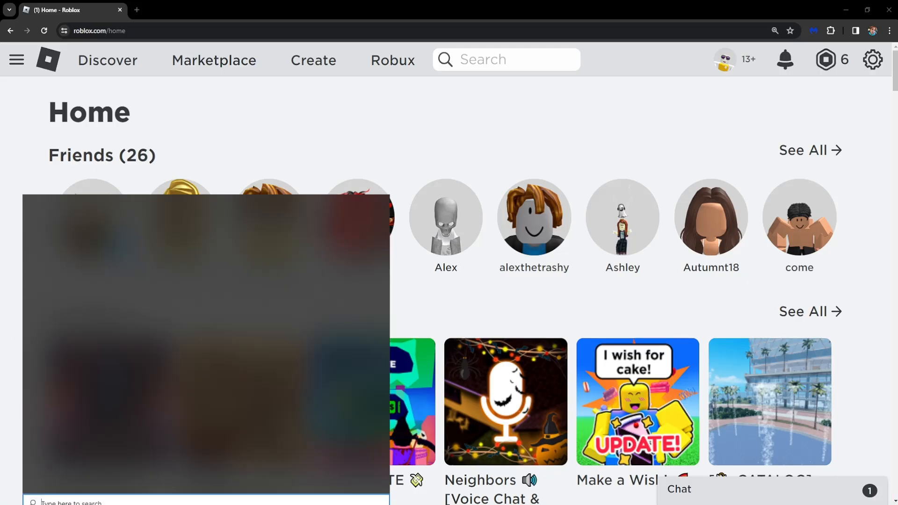
# Search Windows for 'settings' to find the Settings app
pyautogui.write('settings')
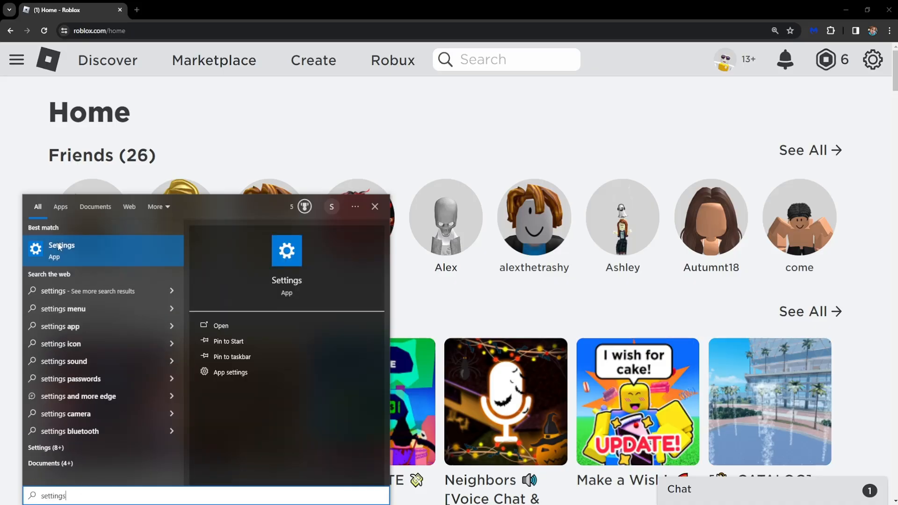
pyautogui.moveTo(95, 255)
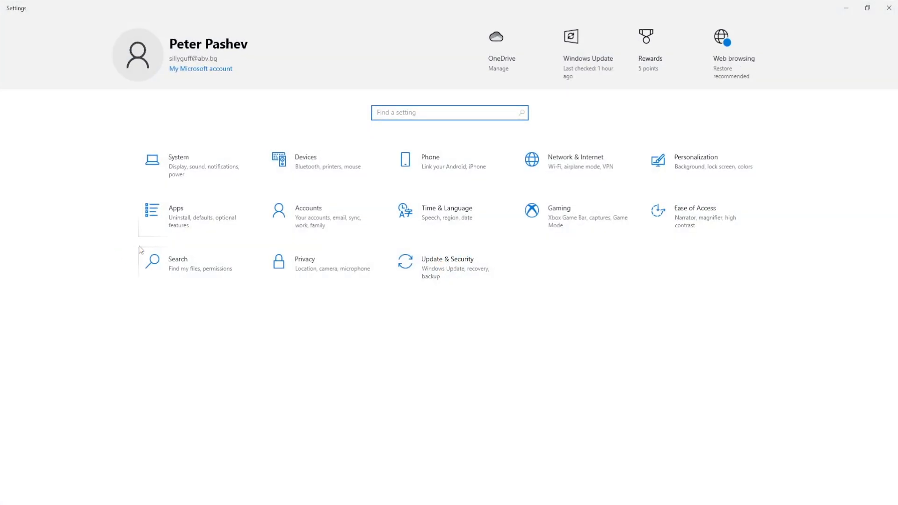
pyautogui.moveTo(574, 160)
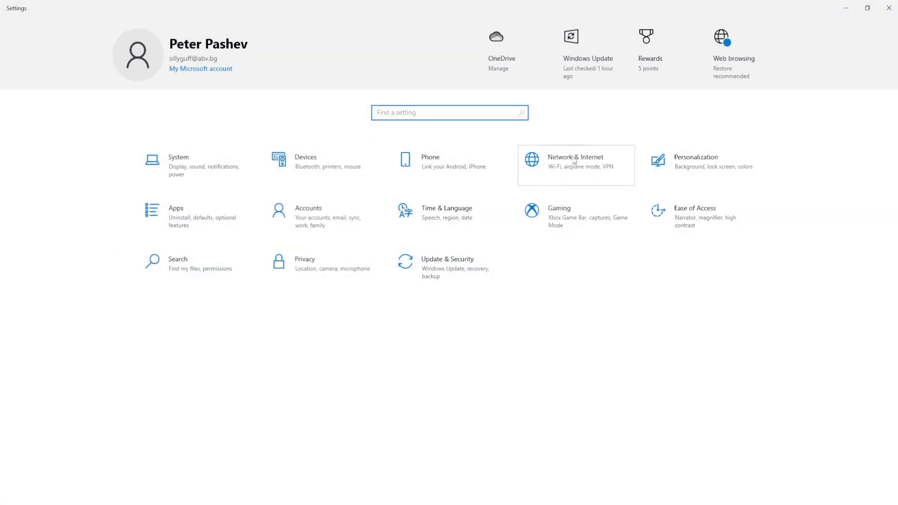
# Open Network & Internet in Settings to view the connection status
pyautogui.click(575, 165)
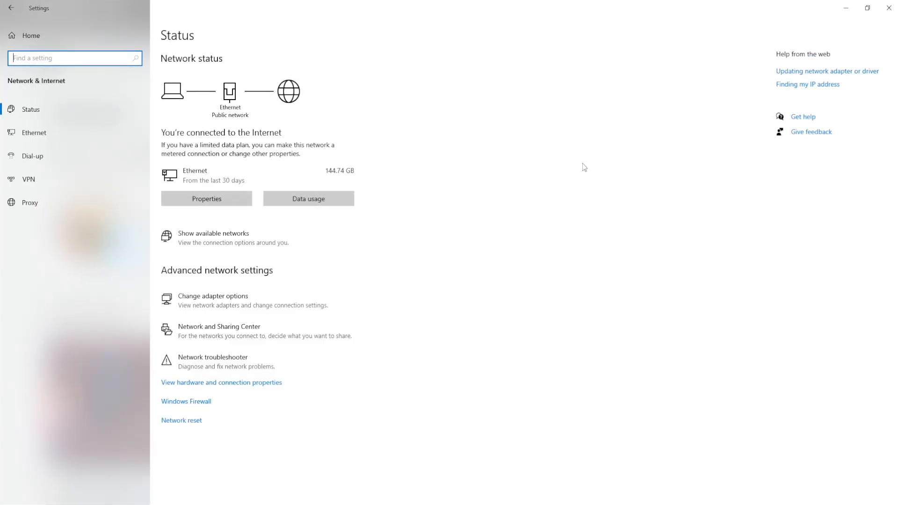
pyautogui.moveTo(346, 216)
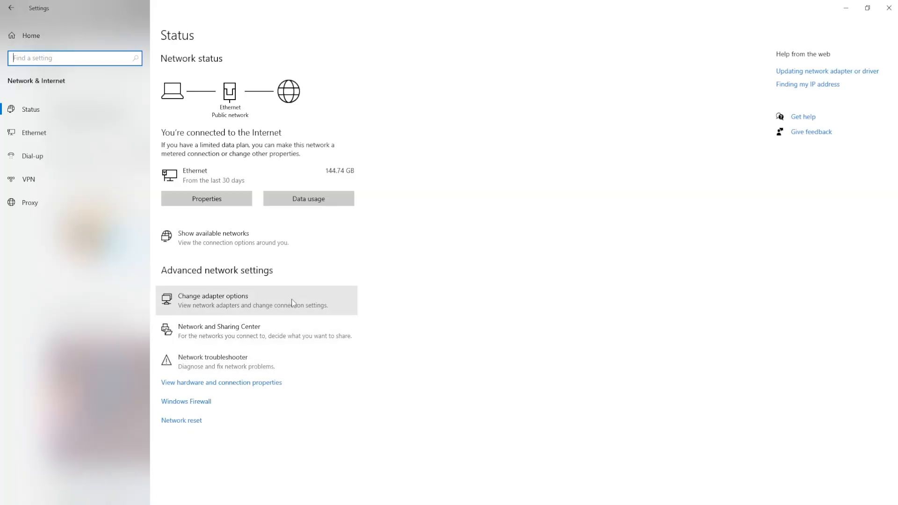
# Open Internet Protocol Version 4 (TCP/IPv4) properties from the Ethernet adapter's Properties
pyautogui.click(212, 300)
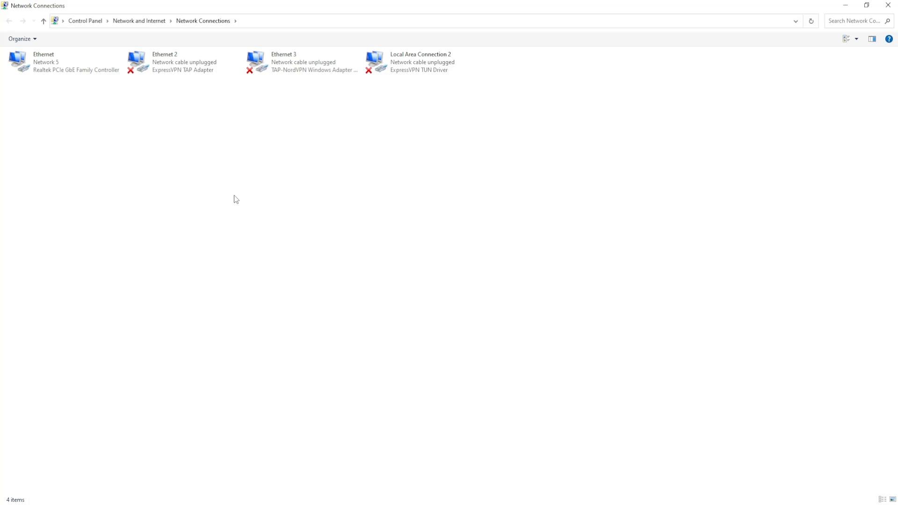
pyautogui.moveTo(70, 92)
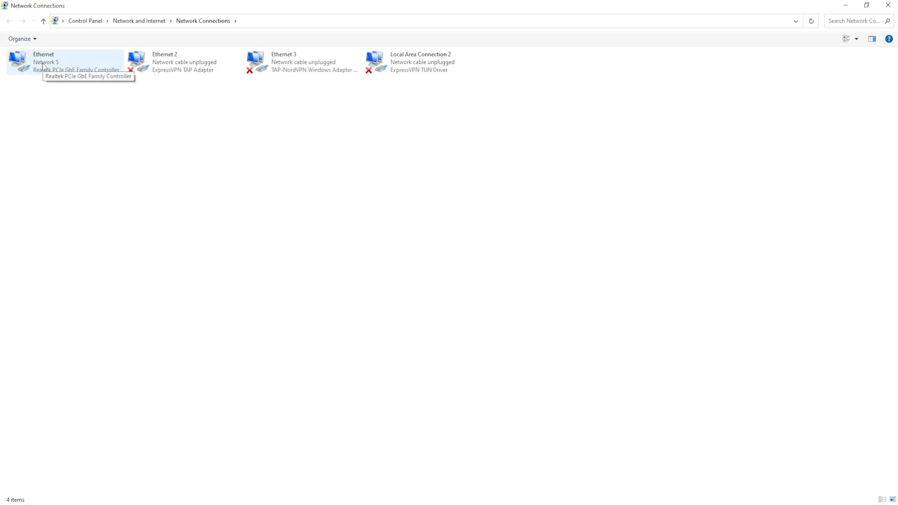
pyautogui.rightClick(43, 61)
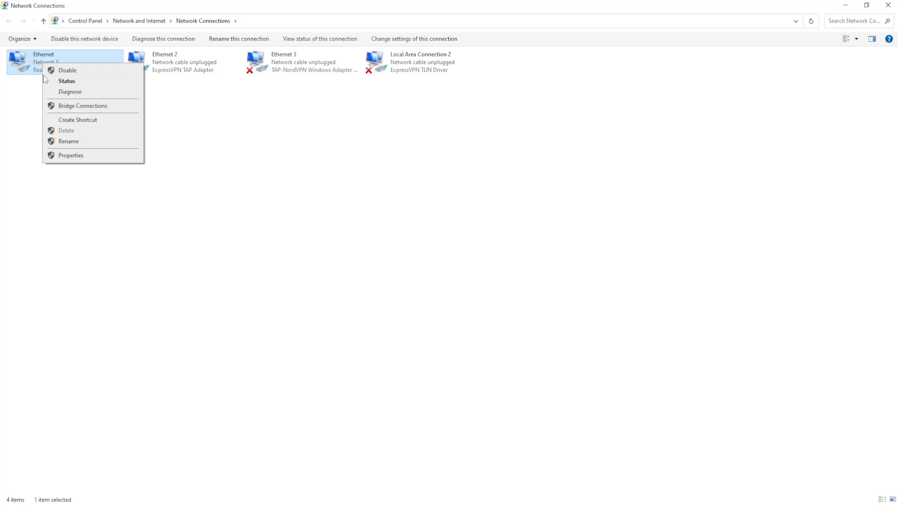
pyautogui.click(70, 155)
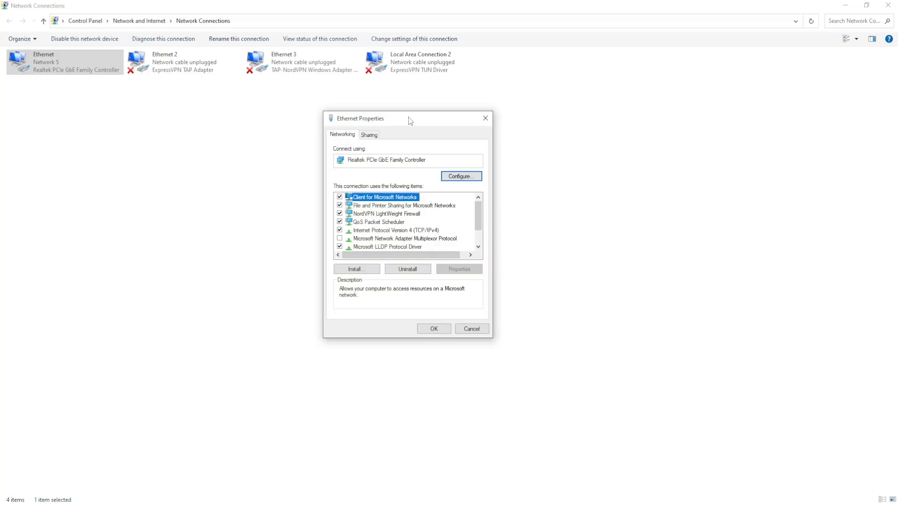
pyautogui.click(395, 230)
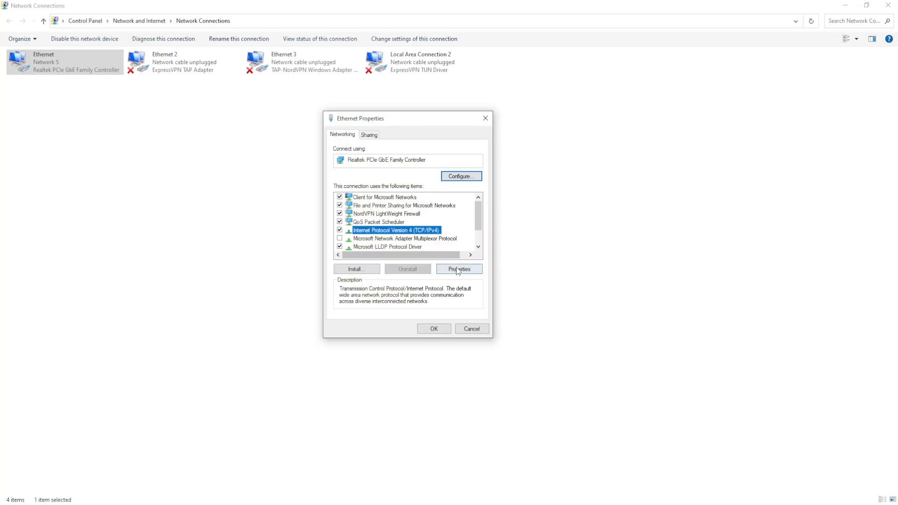
pyautogui.click(458, 269)
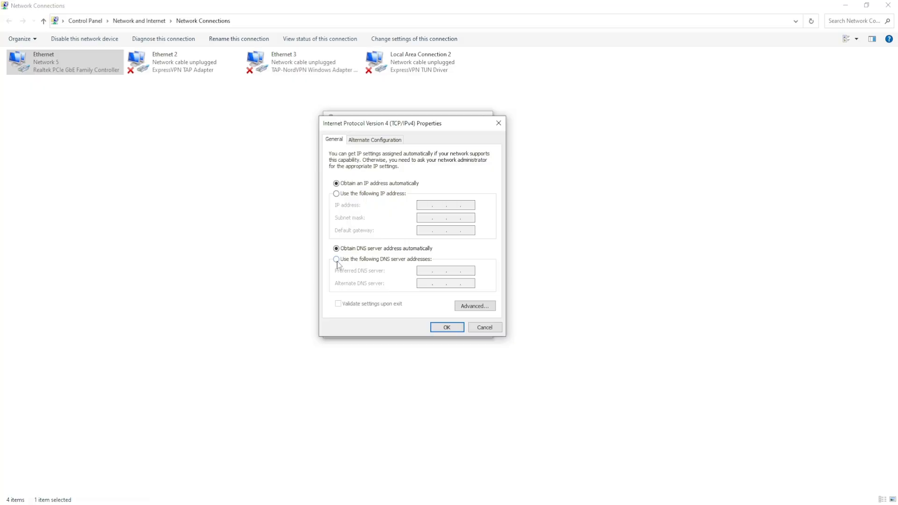
pyautogui.moveTo(410, 263)
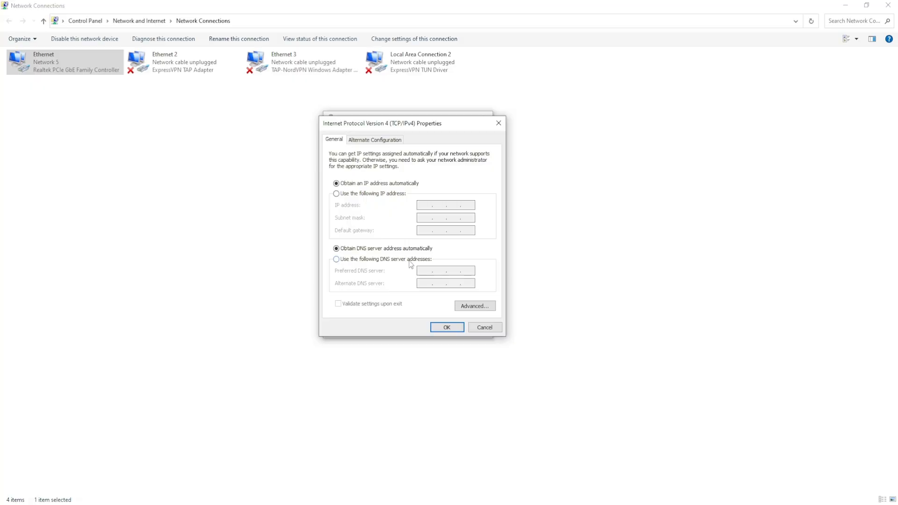
# Set preferred DNS 1.1.1.1 and alternate DNS 1.0.0.1, then confirm with OK
pyautogui.click(337, 258)
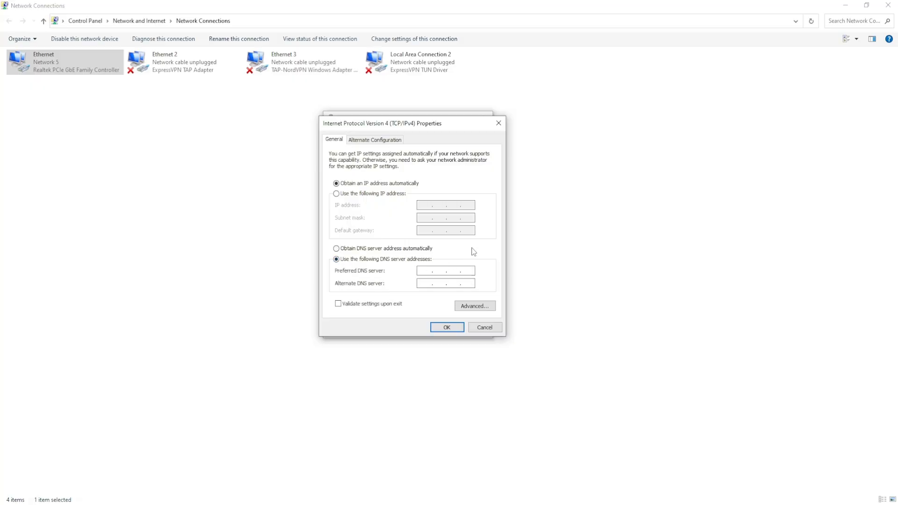
pyautogui.write('1.1.1.1')
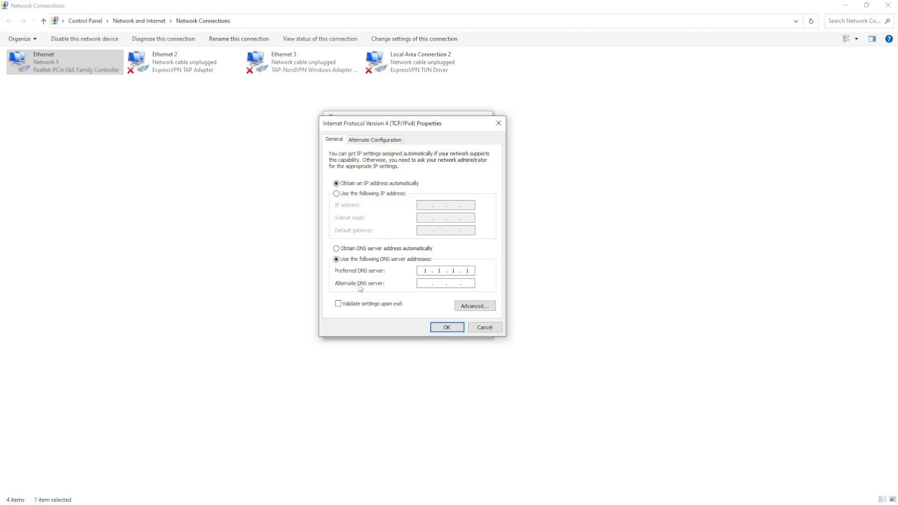
pyautogui.click(445, 283)
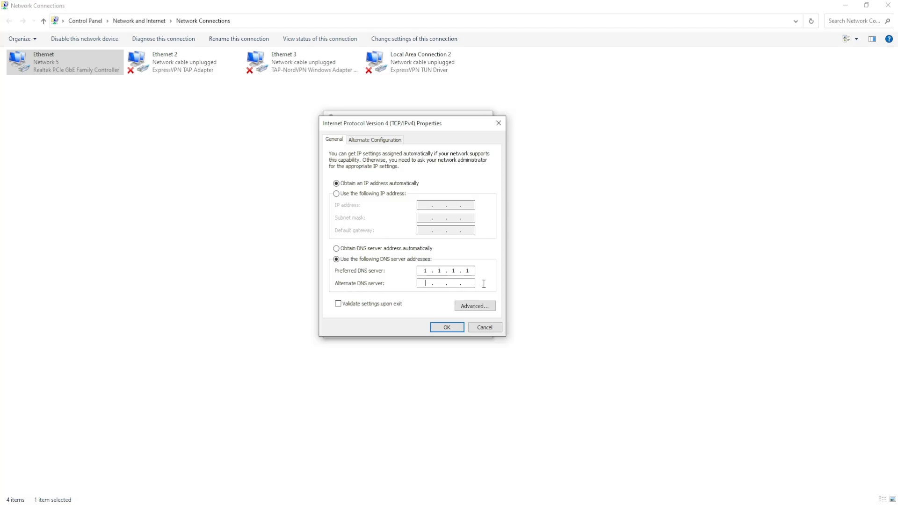
pyautogui.write('1')
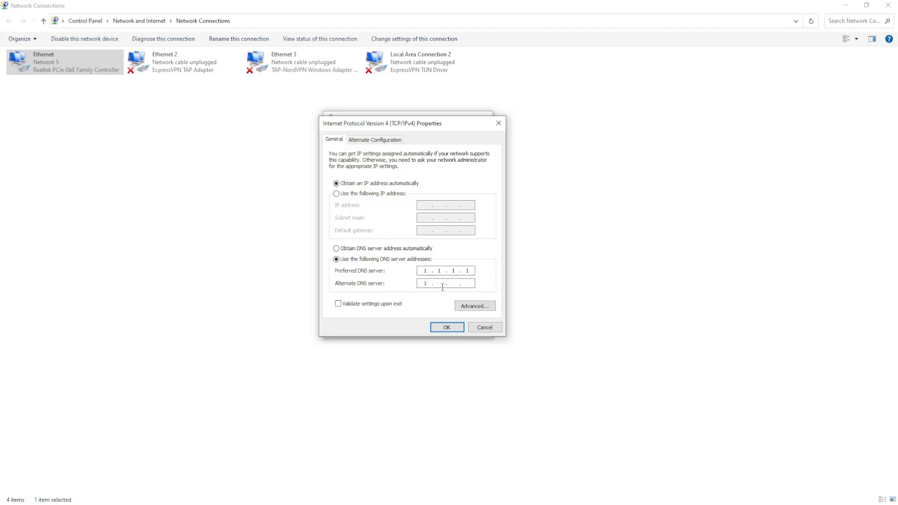
pyautogui.write('0.0')
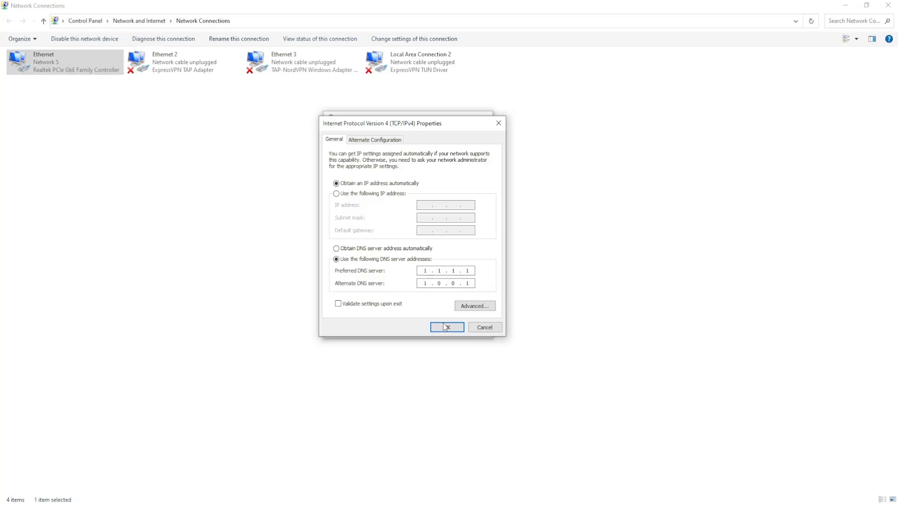
pyautogui.click(446, 327)
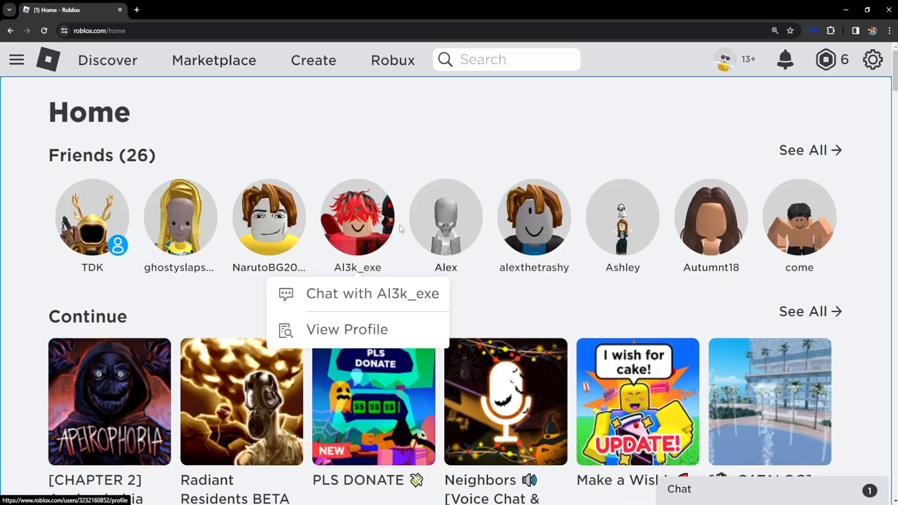
# Dismiss the friend options popup on the Roblox home page
pyautogui.click(484, 120)
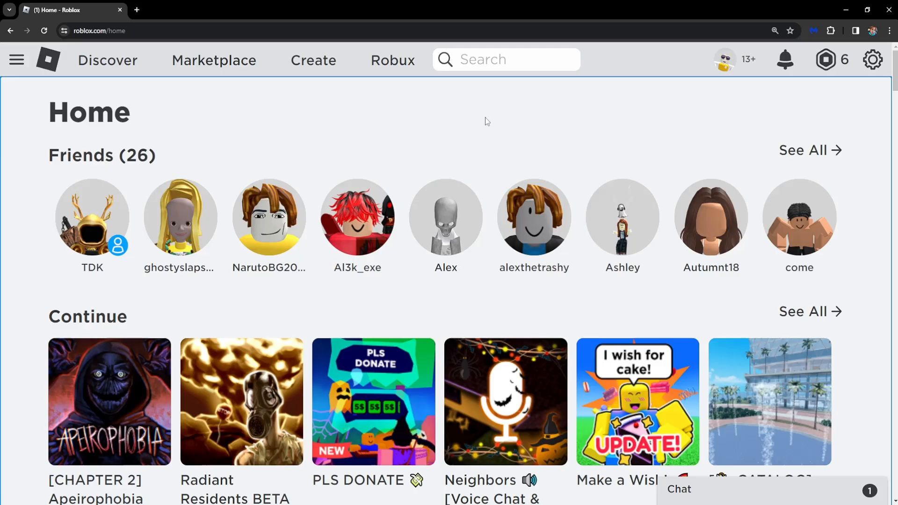